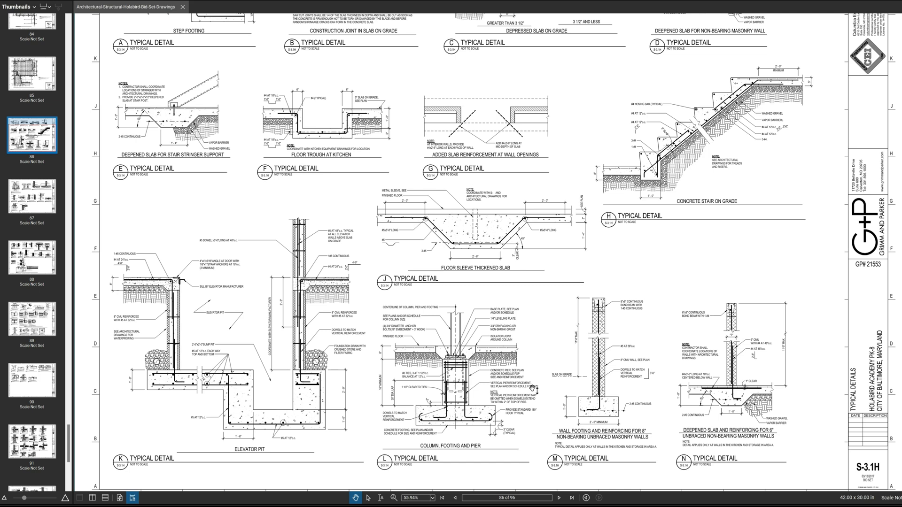
{"action": "mouse_move", "coordinate": [558, 415]}
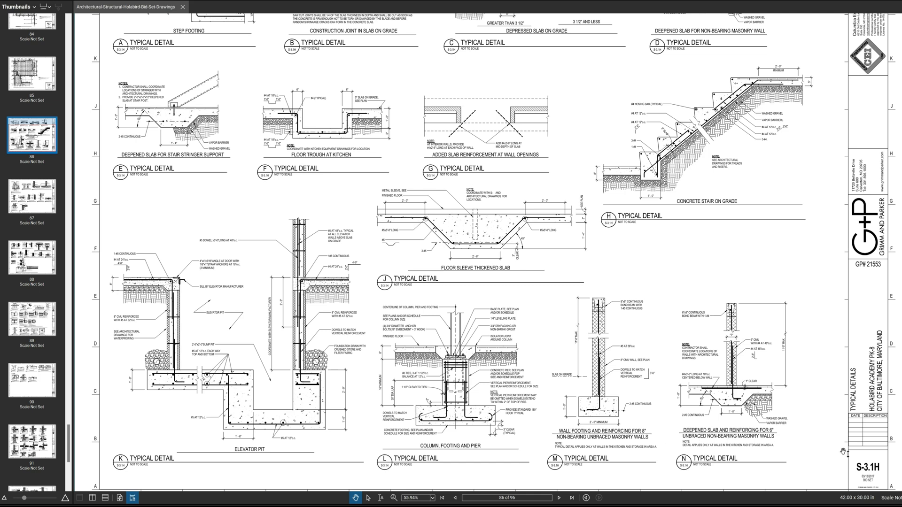
{"action": "mouse_move", "coordinate": [840, 452]}
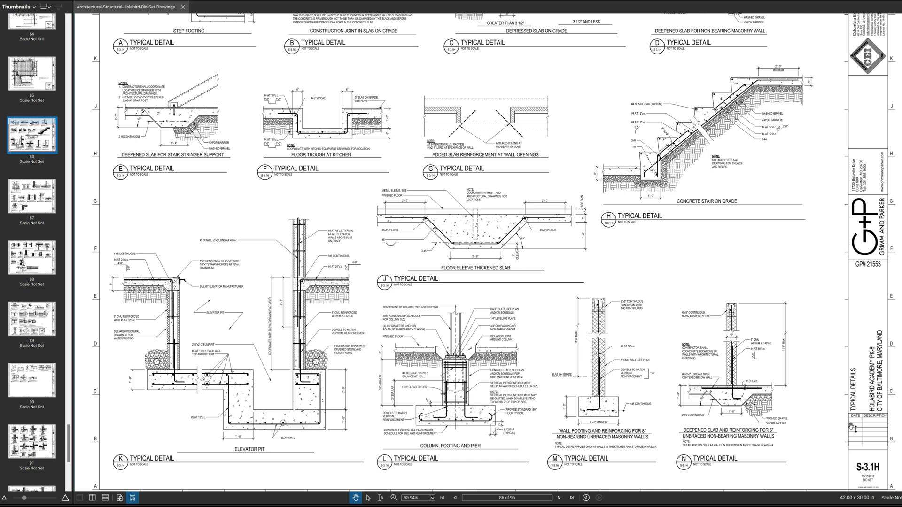
{"action": "mouse_move", "coordinate": [822, 426]}
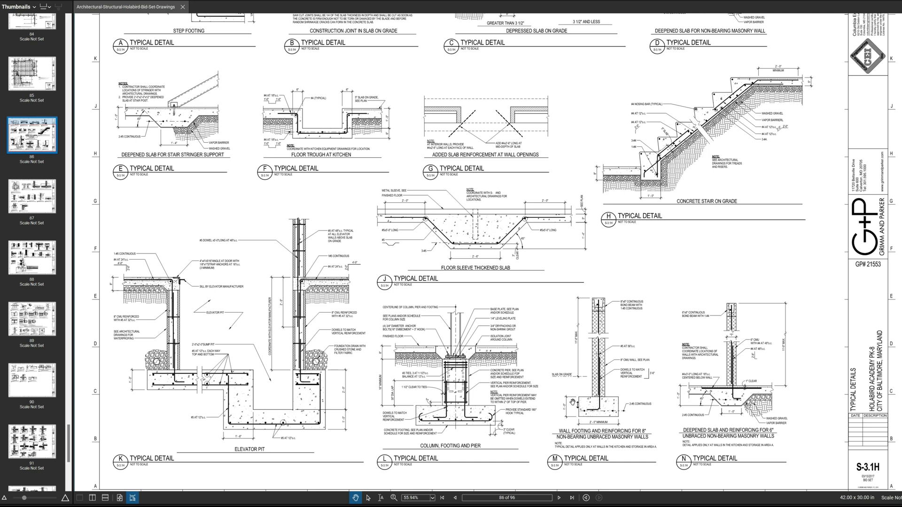
{"action": "mouse_move", "coordinate": [656, 418]}
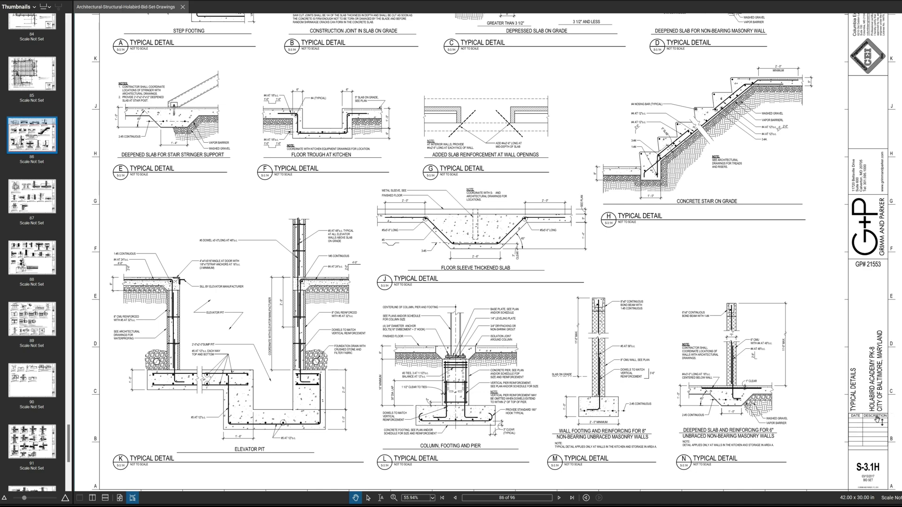
{"action": "mouse_move", "coordinate": [877, 420]}
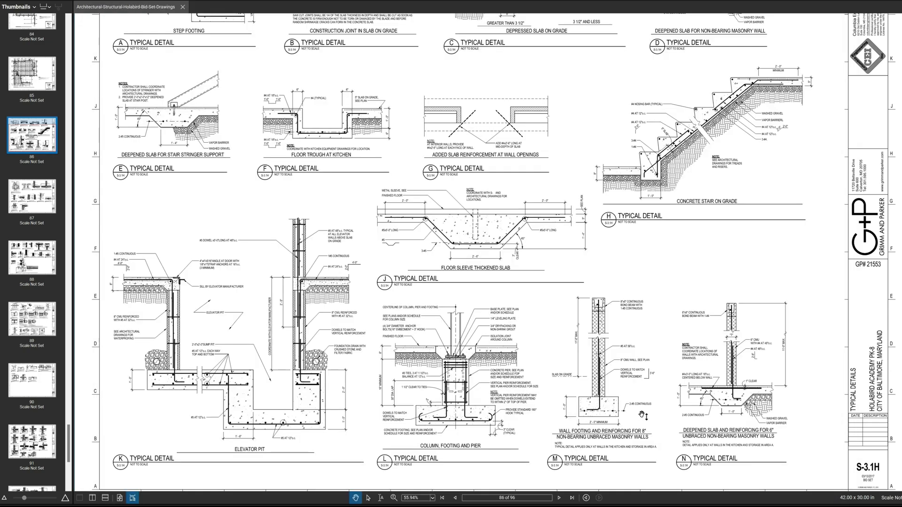
{"action": "mouse_move", "coordinate": [666, 417]}
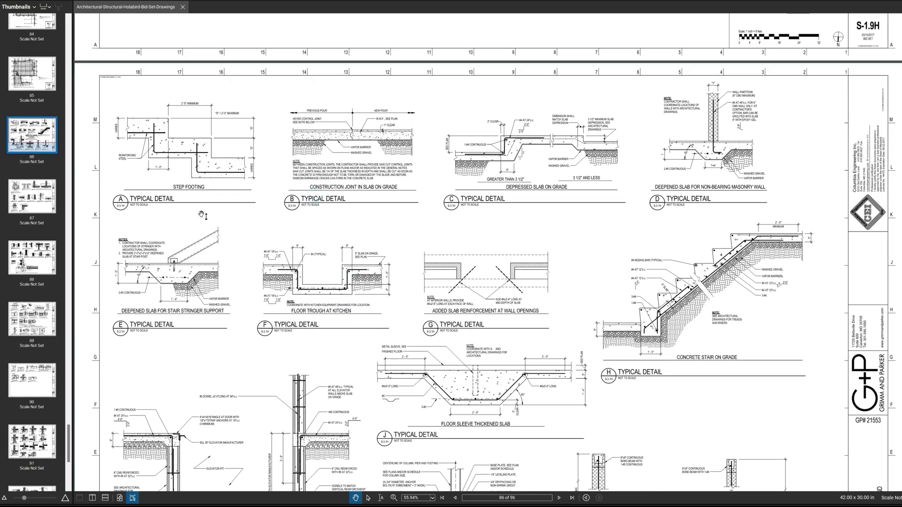
{"action": "mouse_move", "coordinate": [224, 193]}
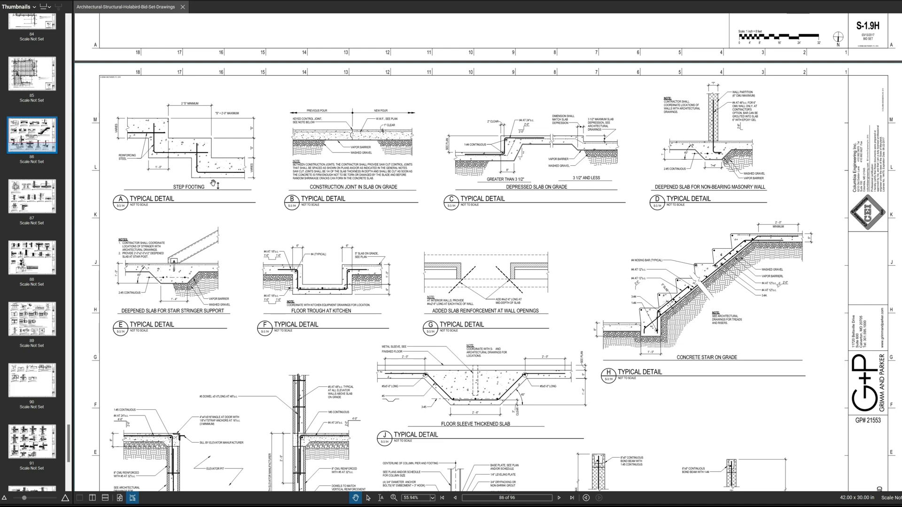
{"action": "mouse_move", "coordinate": [214, 184]}
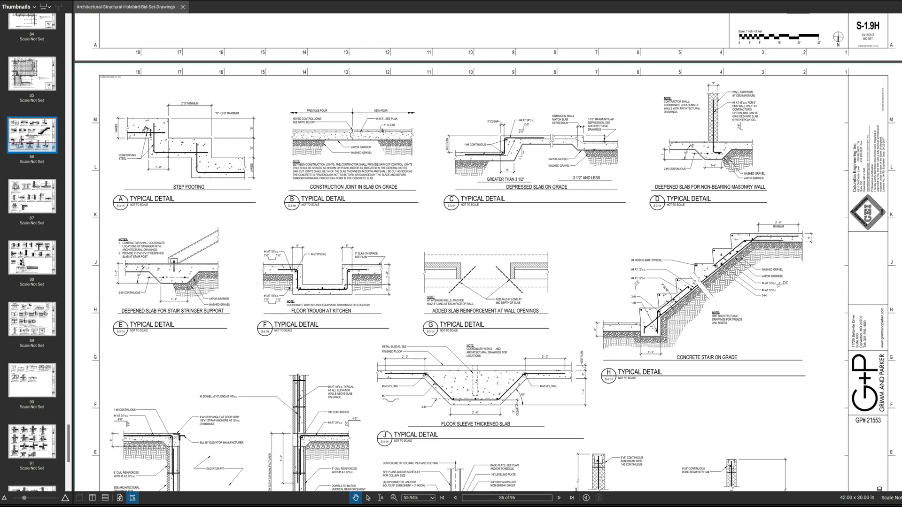
{"action": "scroll", "scroll_direction": "down", "scroll_amount": 3}
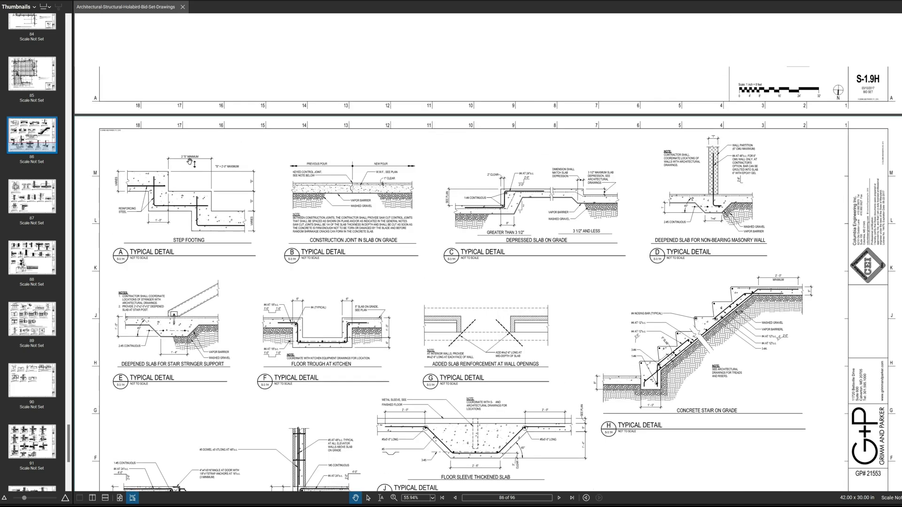
{"action": "scroll", "scroll_direction": "up", "scroll_amount": 3}
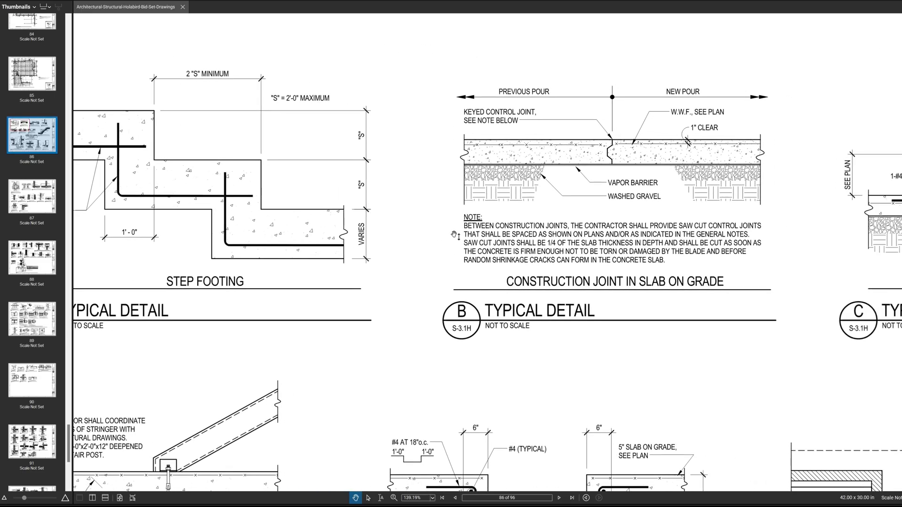
{"action": "scroll", "scroll_direction": "right", "scroll_amount": 3}
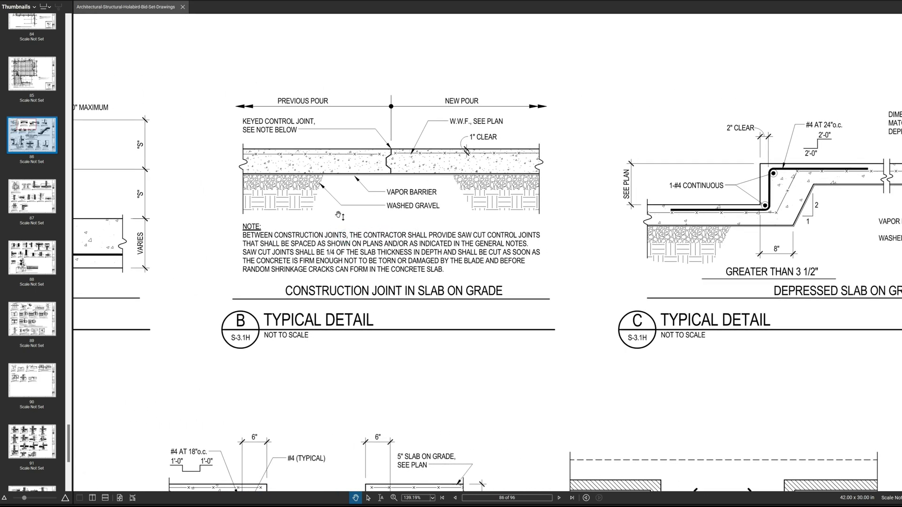
{"action": "mouse_move", "coordinate": [360, 178]}
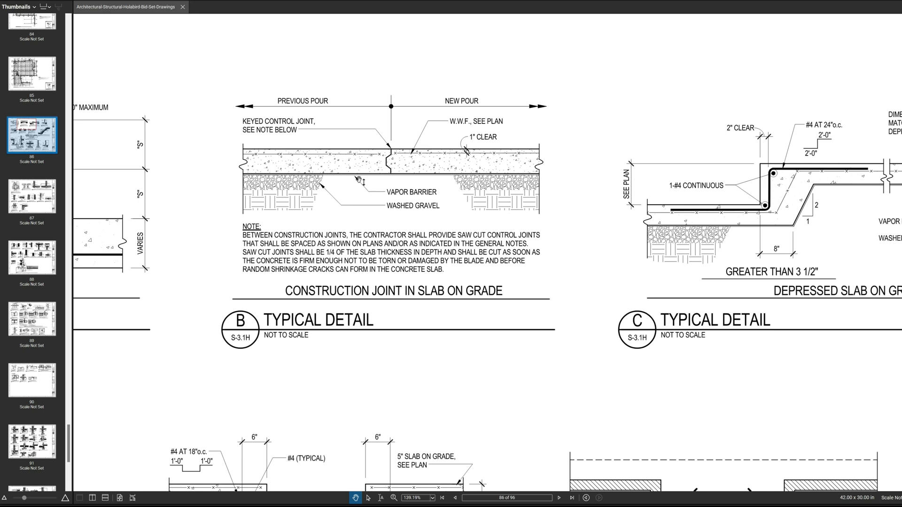
{"action": "mouse_move", "coordinate": [360, 181]}
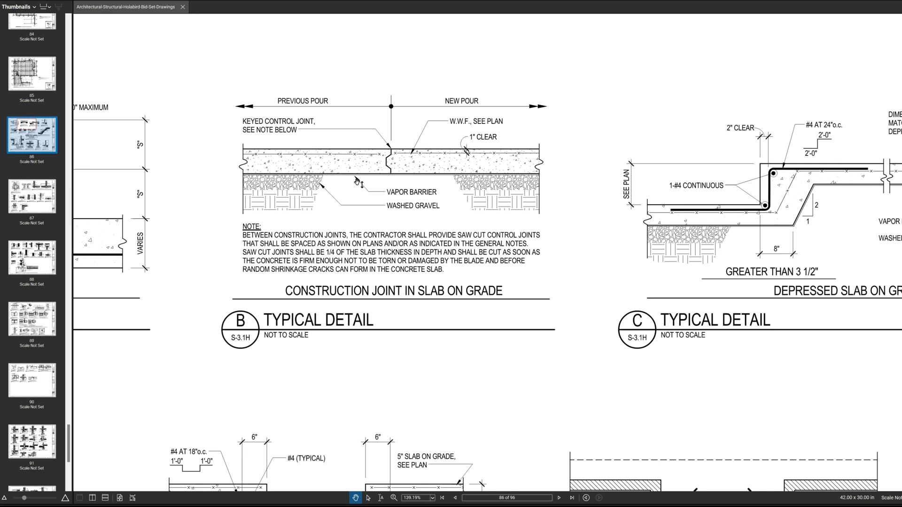
{"action": "mouse_move", "coordinate": [360, 182]}
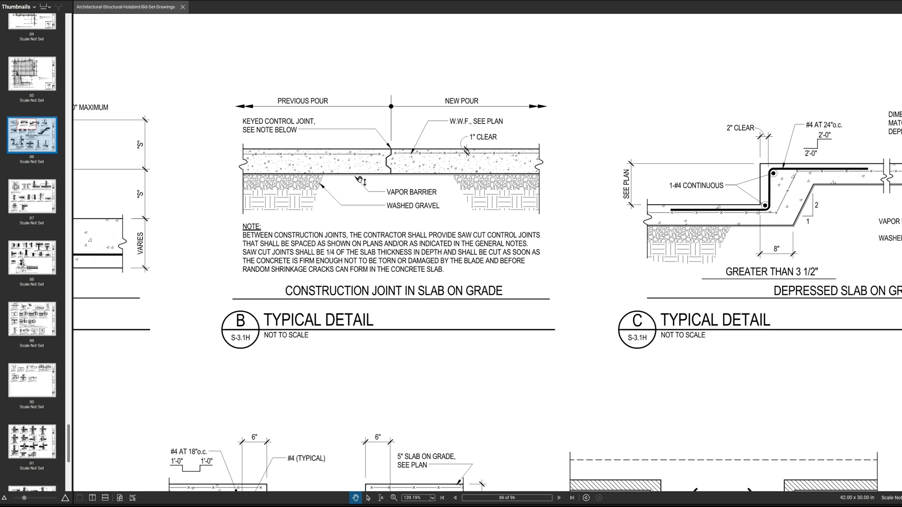
{"action": "mouse_move", "coordinate": [351, 318]}
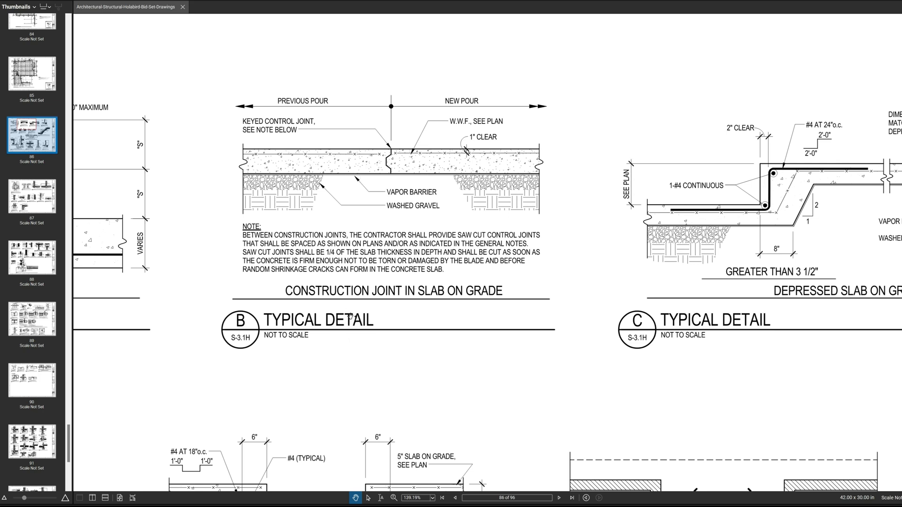
{"action": "mouse_move", "coordinate": [403, 307]}
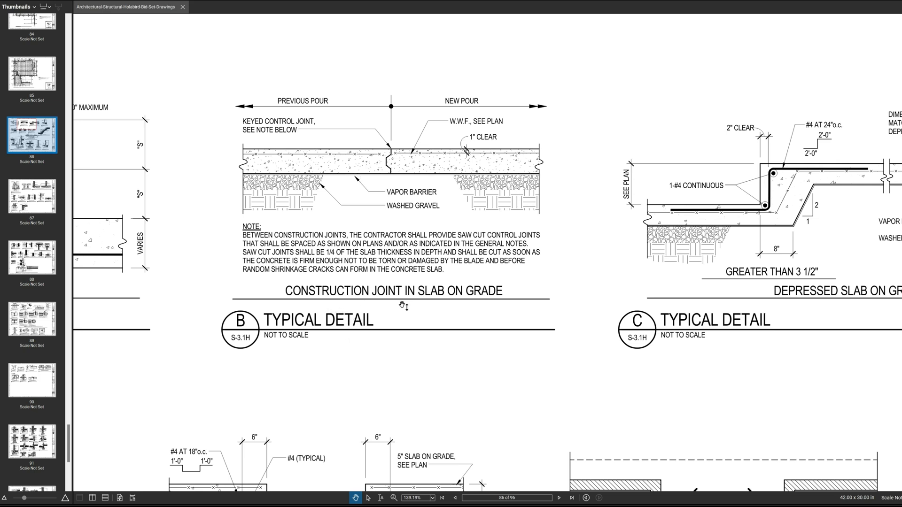
{"action": "mouse_move", "coordinate": [507, 308]}
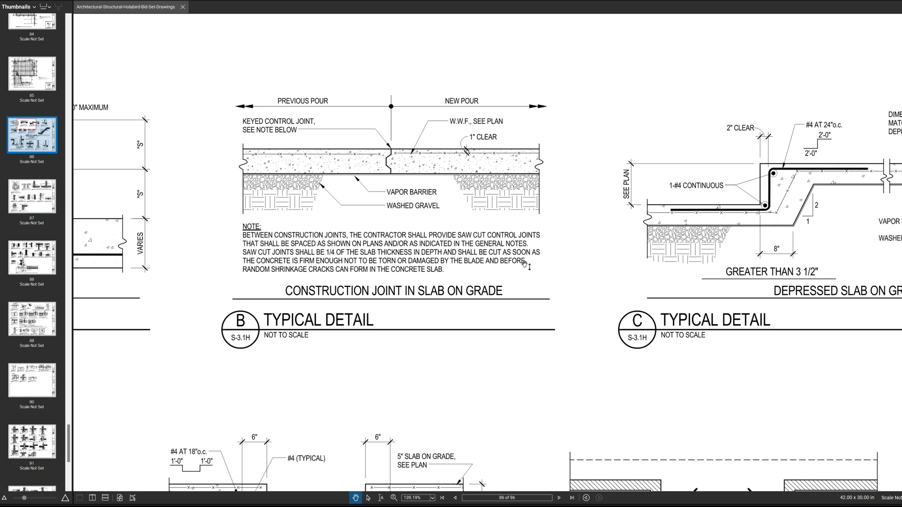
{"action": "mouse_move", "coordinate": [343, 271]}
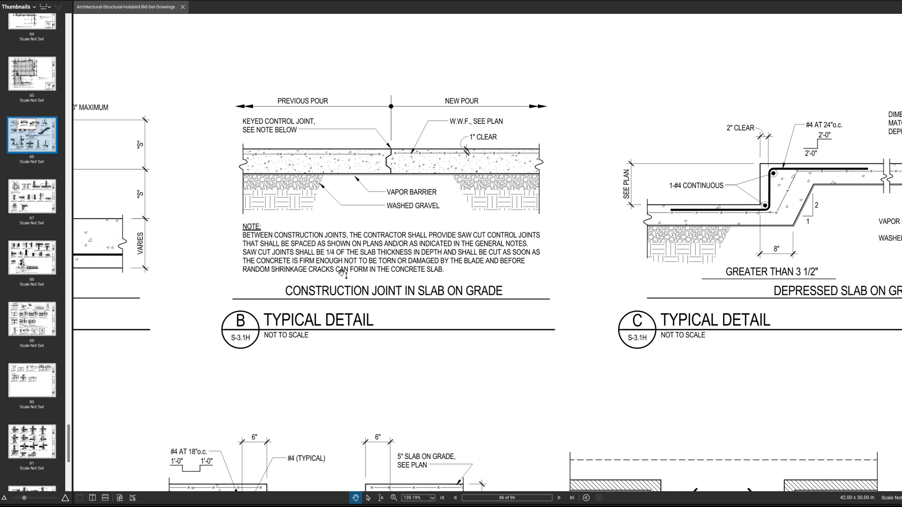
{"action": "mouse_move", "coordinate": [423, 275]}
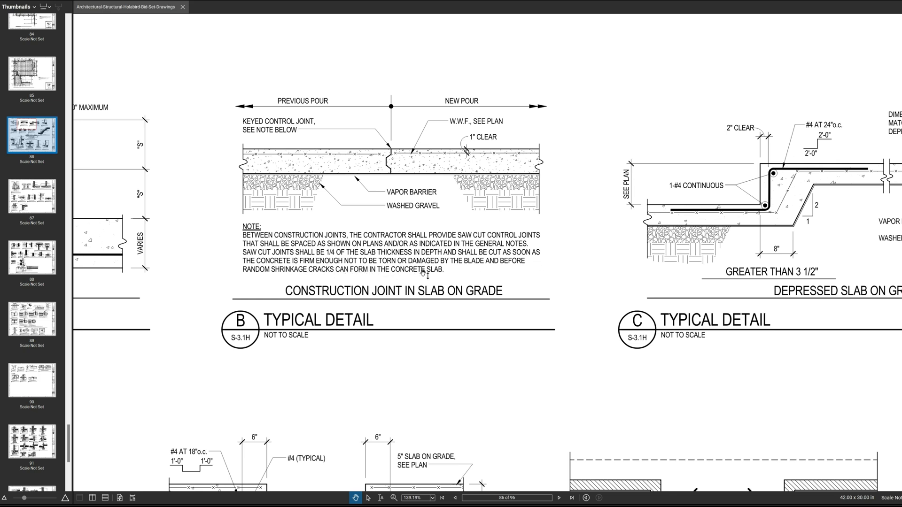
{"action": "mouse_move", "coordinate": [290, 290]}
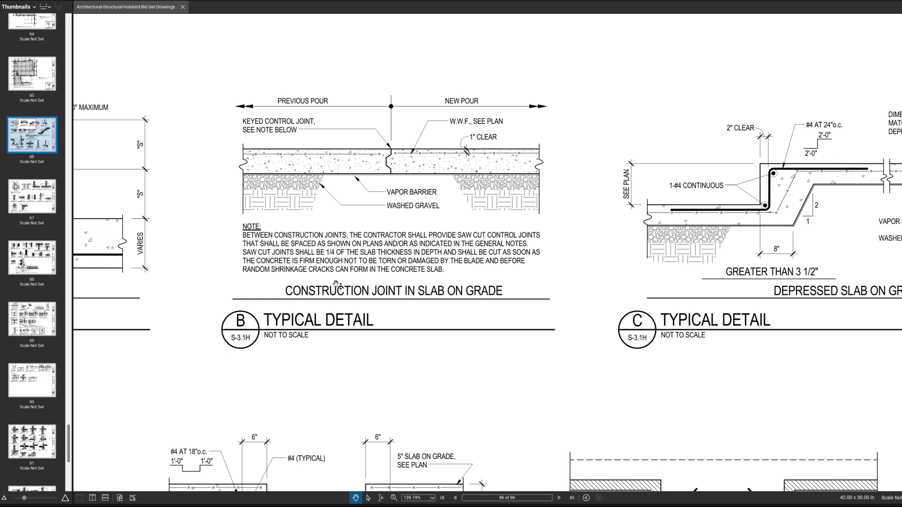
{"action": "mouse_move", "coordinate": [411, 282]}
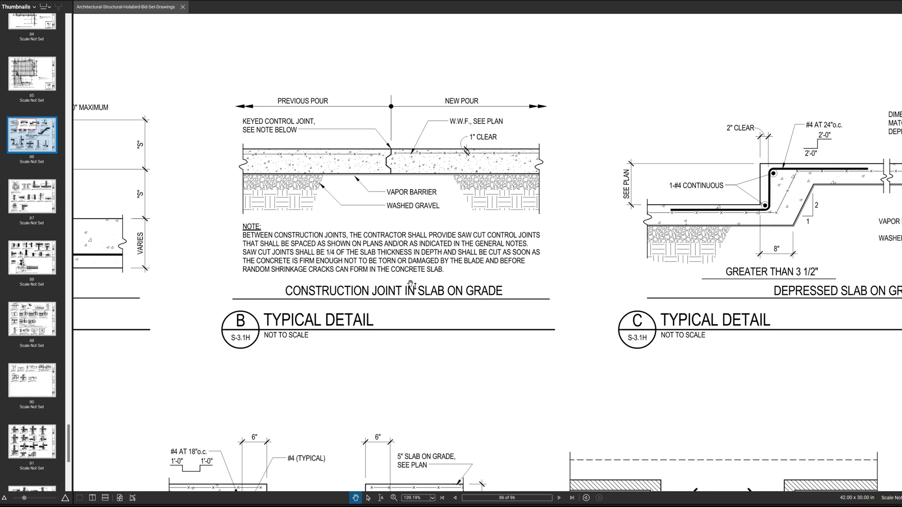
{"action": "mouse_move", "coordinate": [426, 282]}
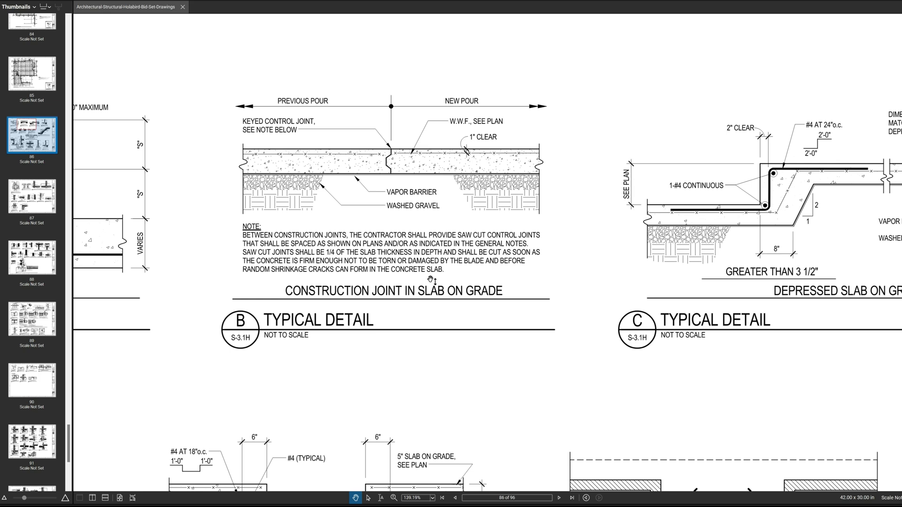
{"action": "mouse_move", "coordinate": [480, 259]}
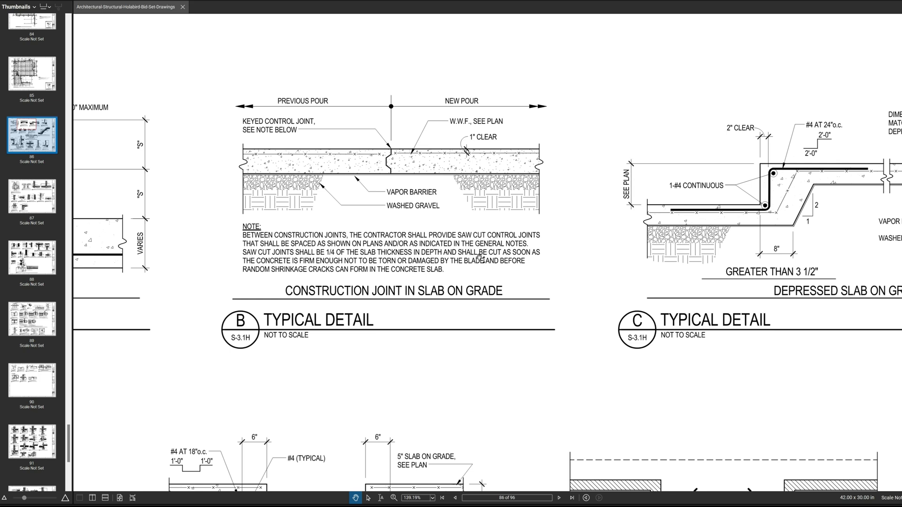
{"action": "mouse_move", "coordinate": [505, 265]}
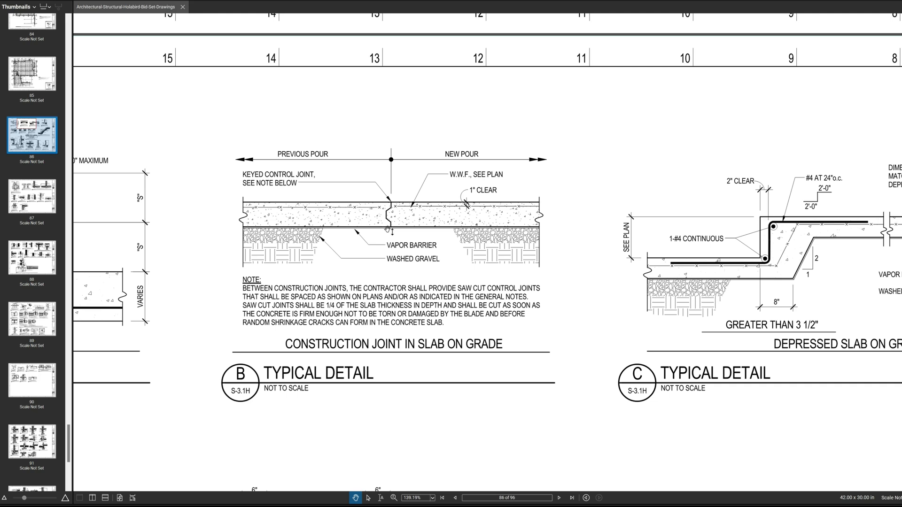
{"action": "mouse_move", "coordinate": [391, 238]}
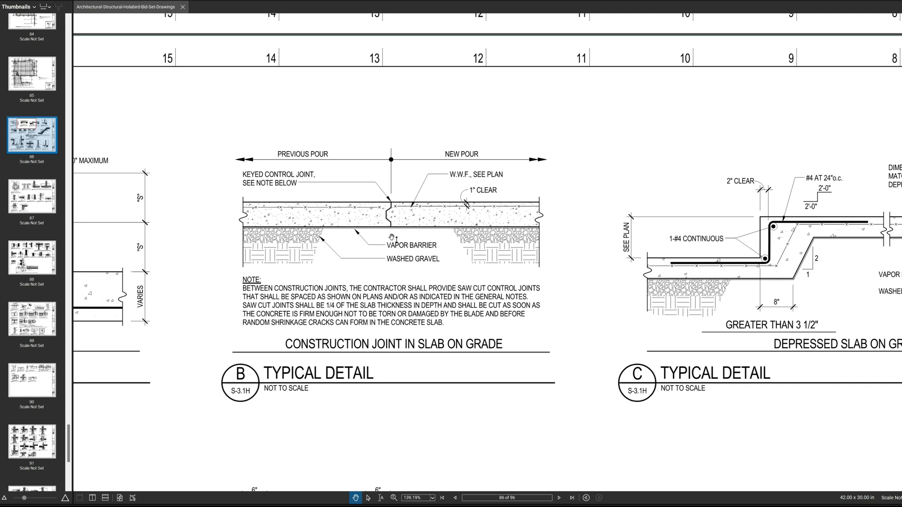
{"action": "mouse_move", "coordinate": [409, 173]}
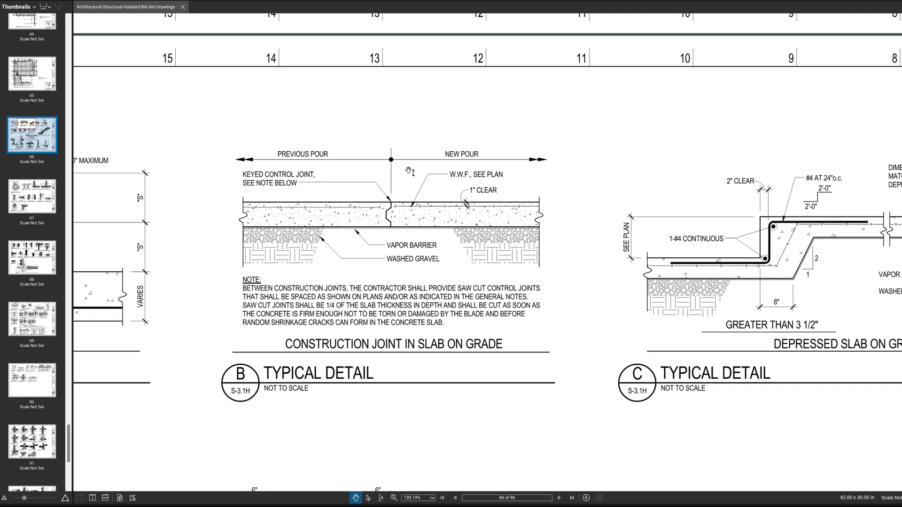
{"action": "mouse_move", "coordinate": [383, 171]}
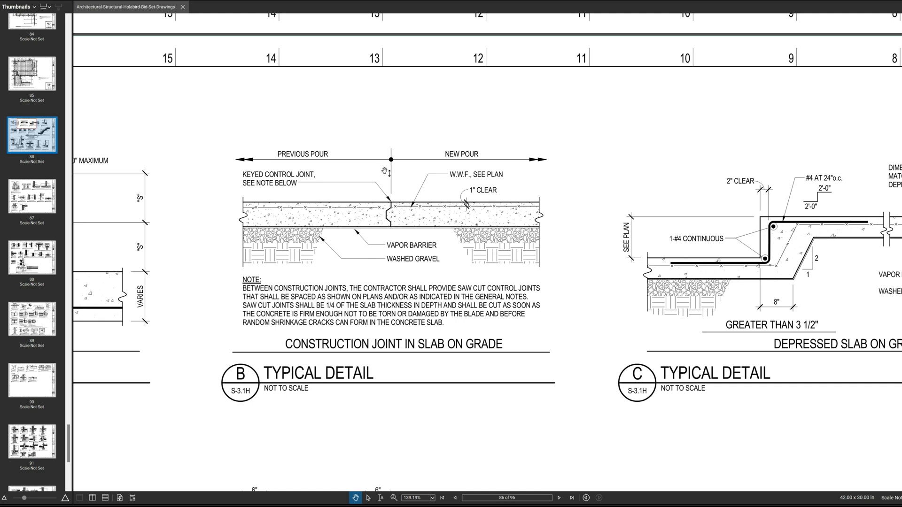
{"action": "mouse_move", "coordinate": [407, 171]}
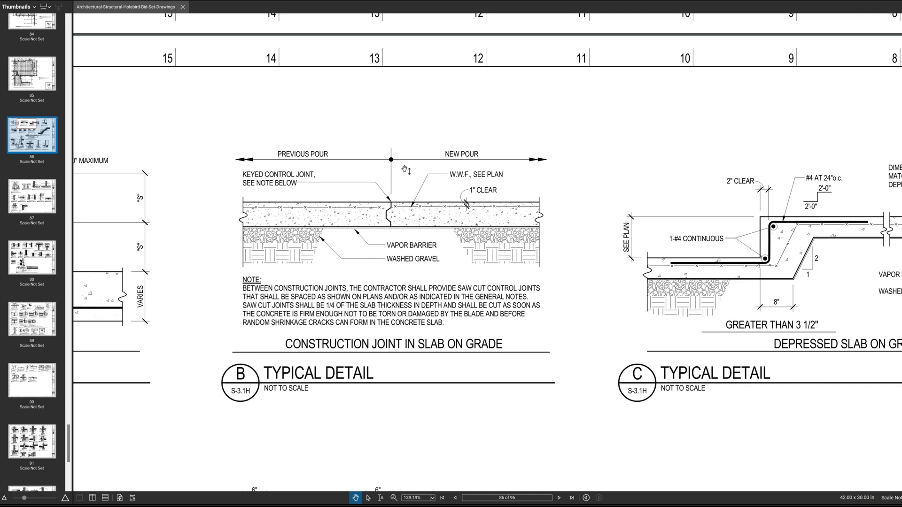
{"action": "mouse_move", "coordinate": [248, 167]}
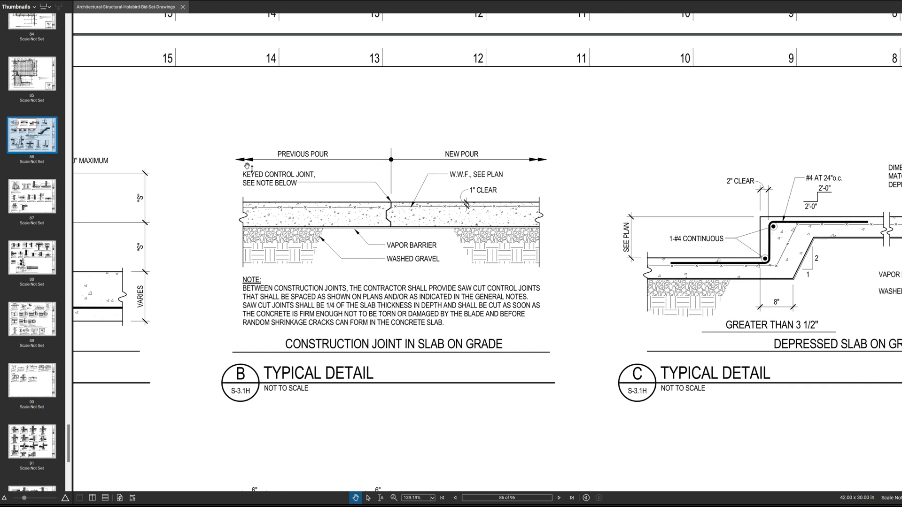
{"action": "mouse_move", "coordinate": [411, 168]}
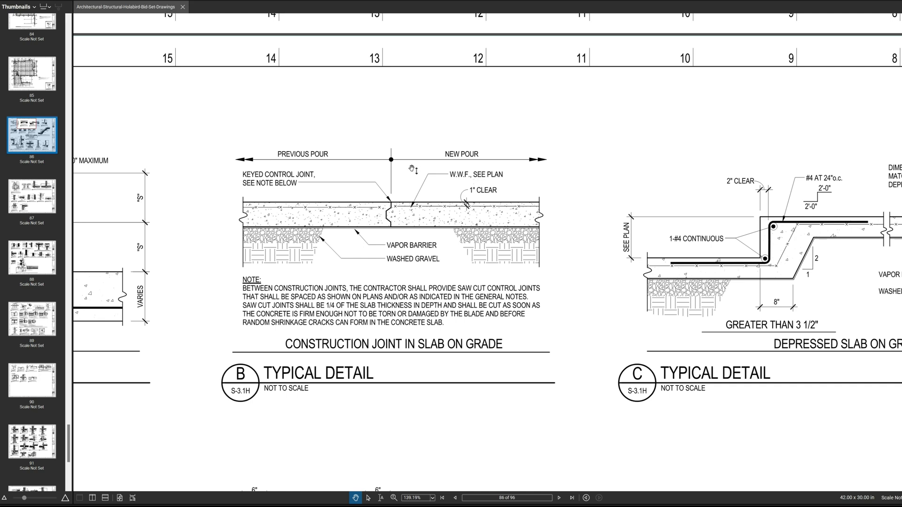
{"action": "mouse_move", "coordinate": [384, 184]}
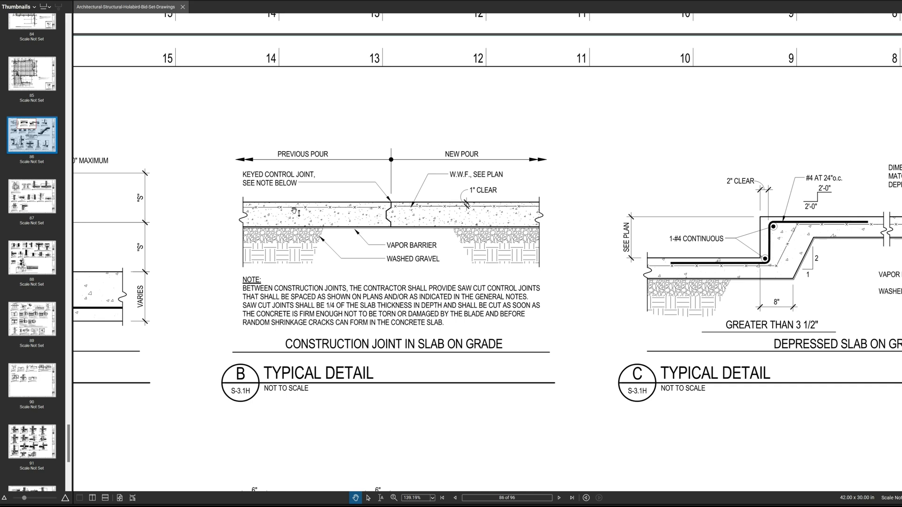
{"action": "mouse_move", "coordinate": [535, 213]}
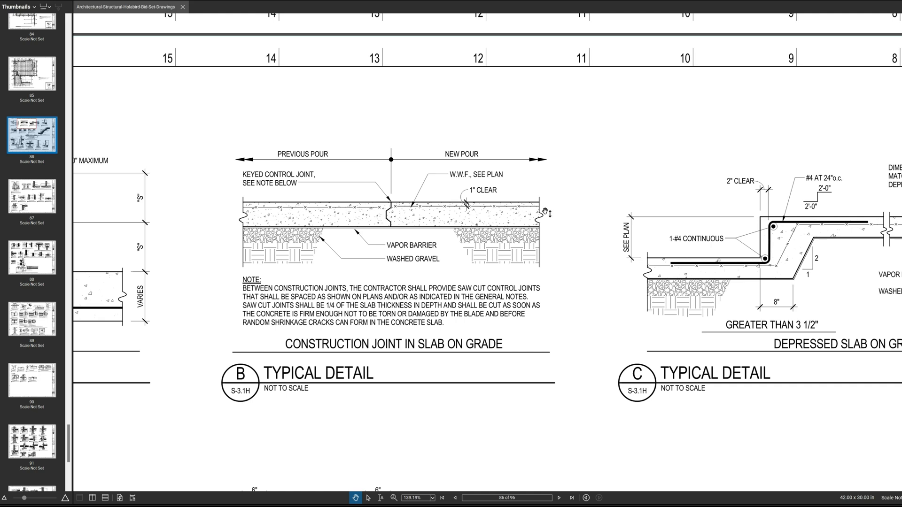
{"action": "mouse_move", "coordinate": [544, 212]}
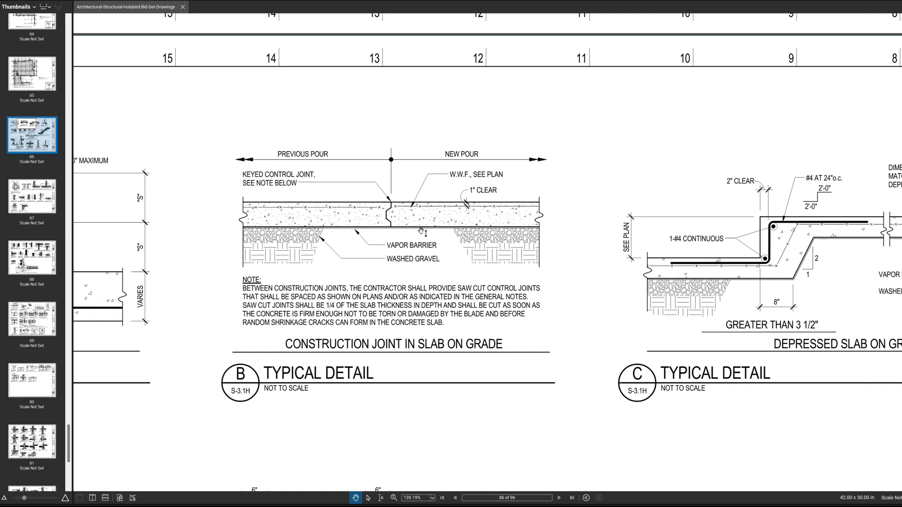
{"action": "mouse_move", "coordinate": [364, 212]}
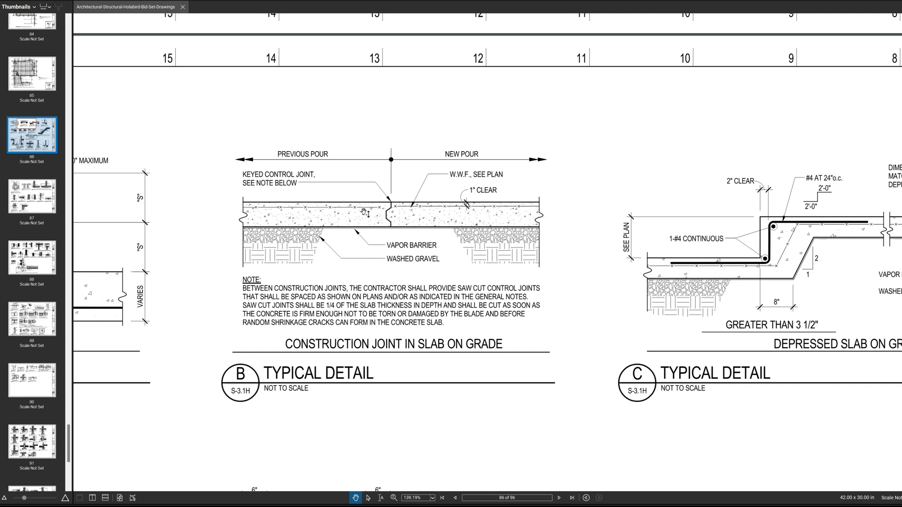
{"action": "mouse_move", "coordinate": [489, 210]}
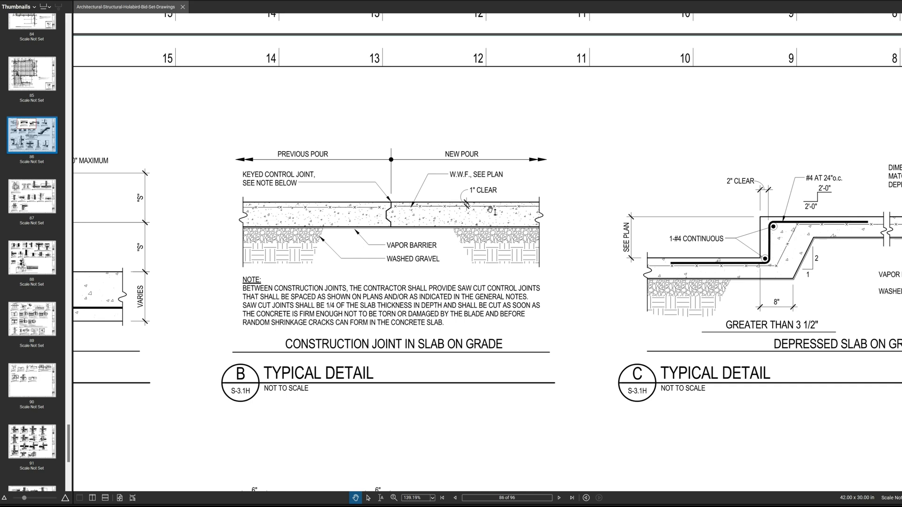
{"action": "mouse_move", "coordinate": [408, 214]}
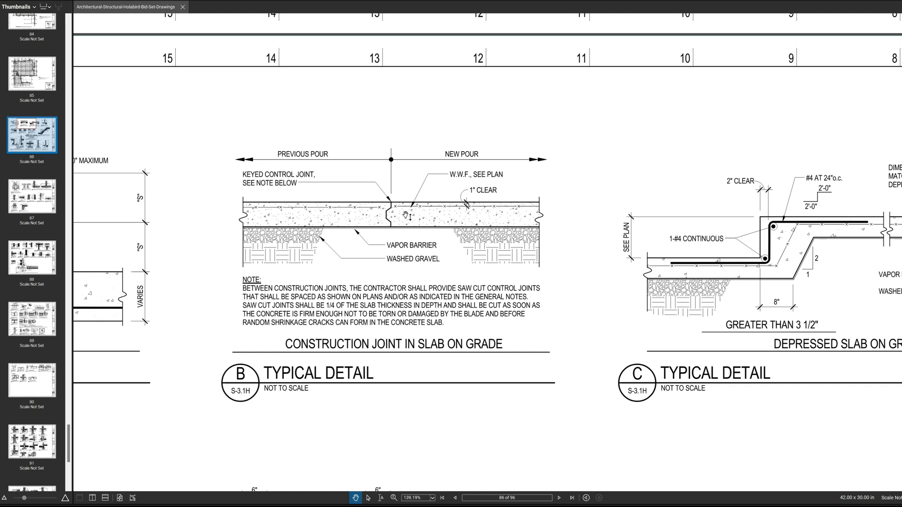
{"action": "mouse_move", "coordinate": [482, 216]}
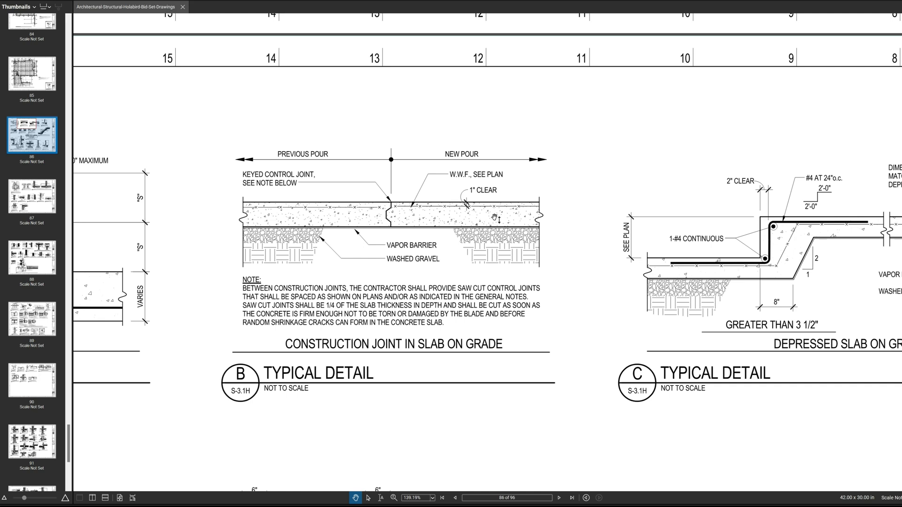
{"action": "mouse_move", "coordinate": [406, 237]}
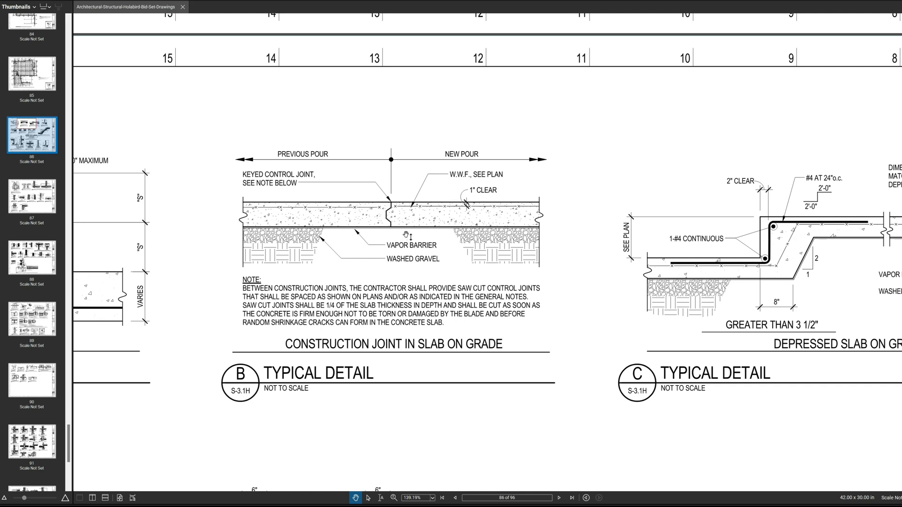
{"action": "mouse_move", "coordinate": [397, 230]}
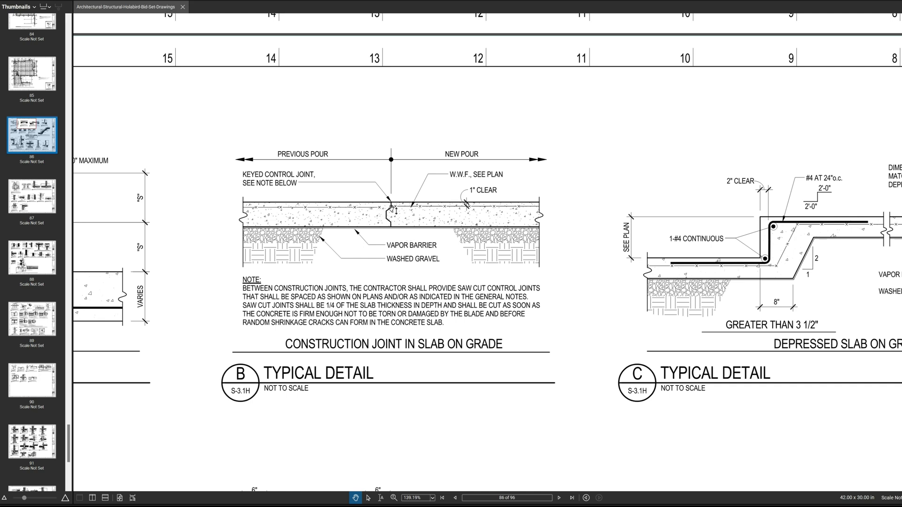
{"action": "mouse_move", "coordinate": [366, 166]}
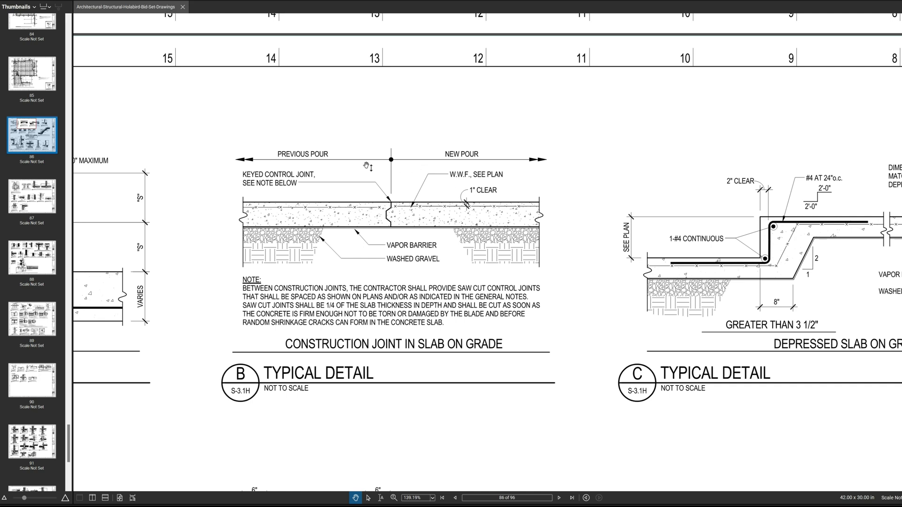
{"action": "mouse_move", "coordinate": [430, 202]}
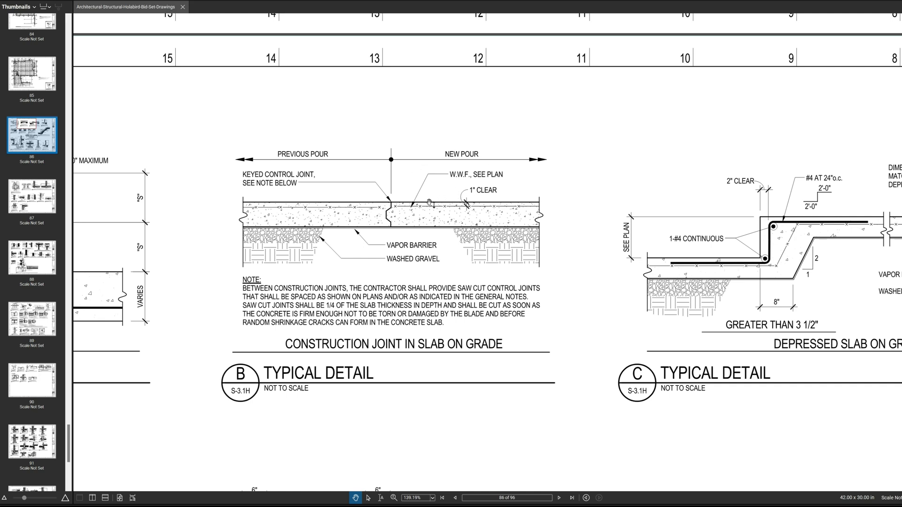
{"action": "mouse_move", "coordinate": [428, 204]}
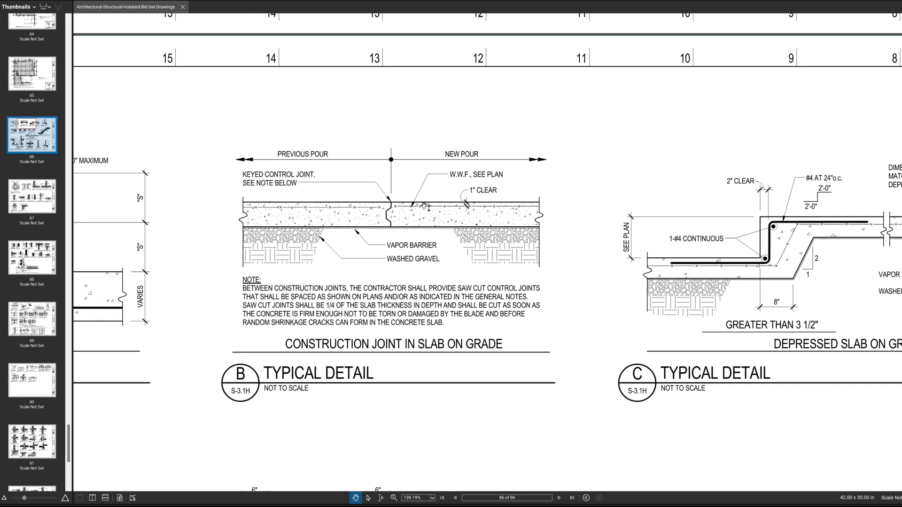
{"action": "mouse_move", "coordinate": [423, 225]}
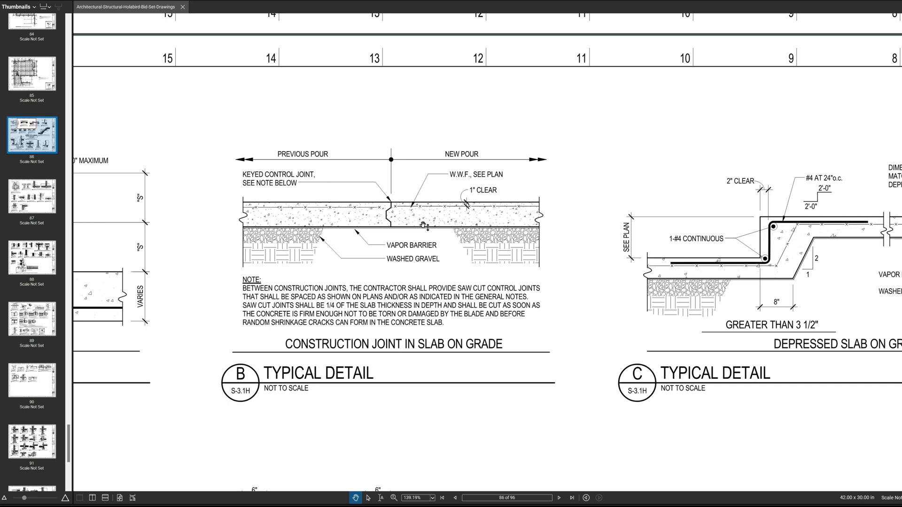
{"action": "scroll", "scroll_direction": "up", "scroll_amount": 3}
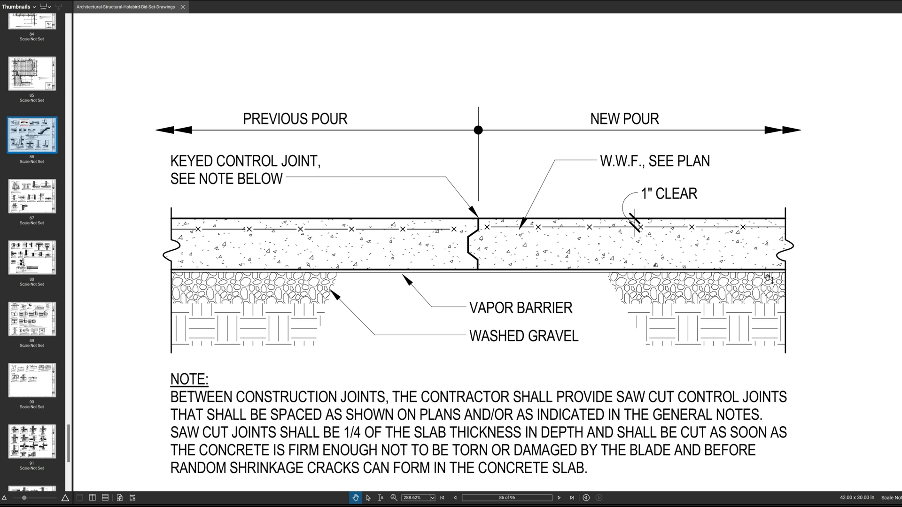
{"action": "mouse_move", "coordinate": [373, 318]}
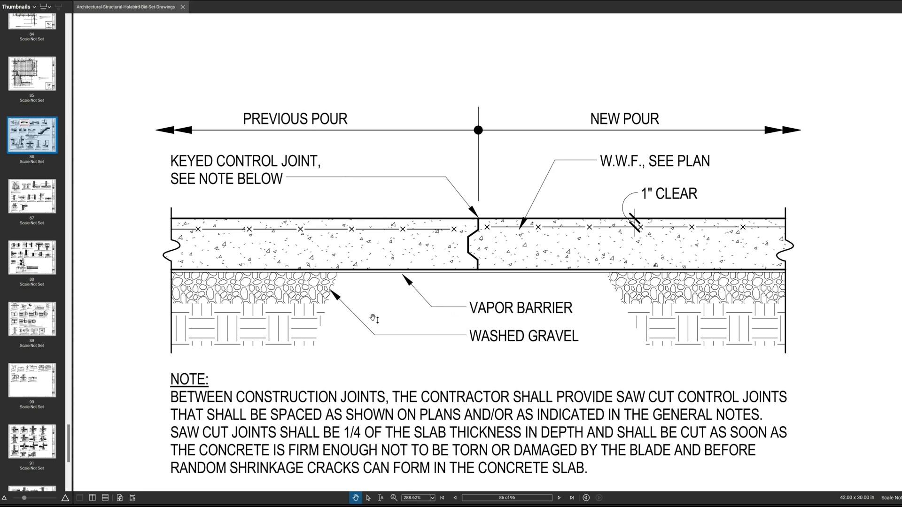
{"action": "mouse_move", "coordinate": [271, 294]}
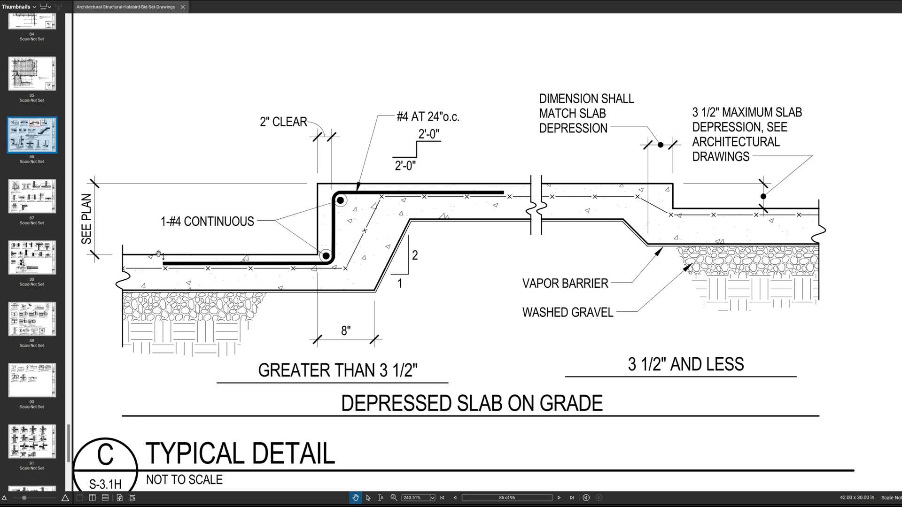
{"action": "mouse_move", "coordinate": [679, 208]}
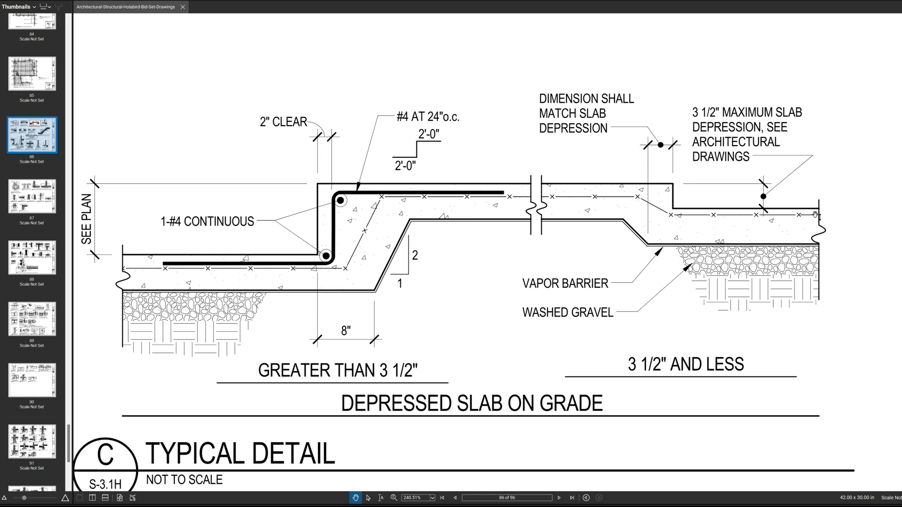
{"action": "mouse_move", "coordinate": [179, 237]}
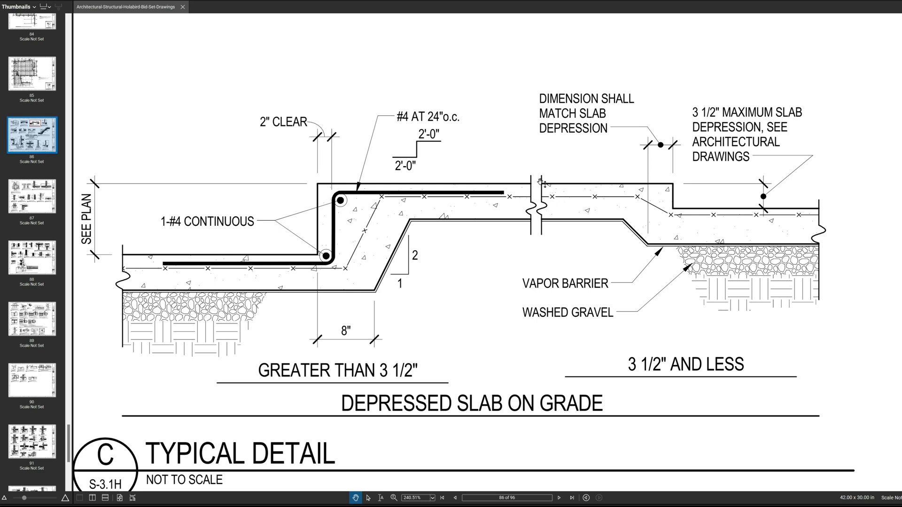
{"action": "mouse_move", "coordinate": [533, 205]}
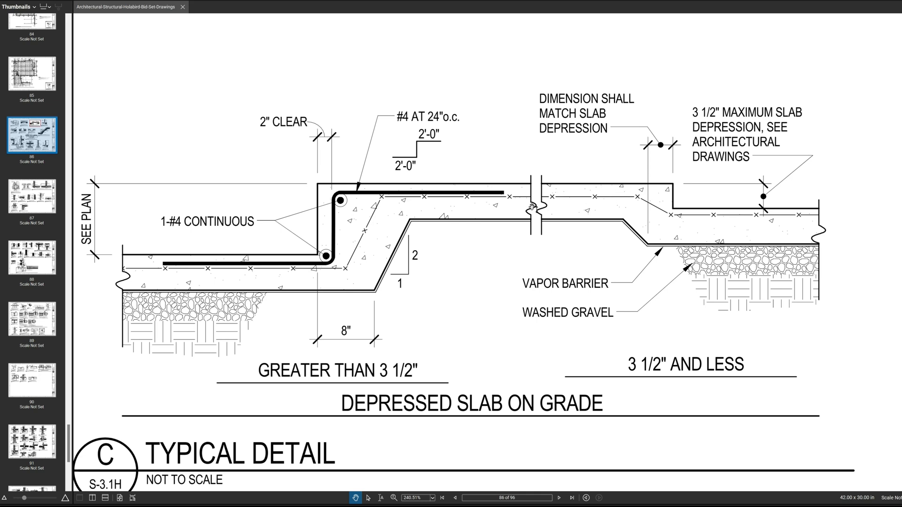
{"action": "mouse_move", "coordinate": [423, 123]}
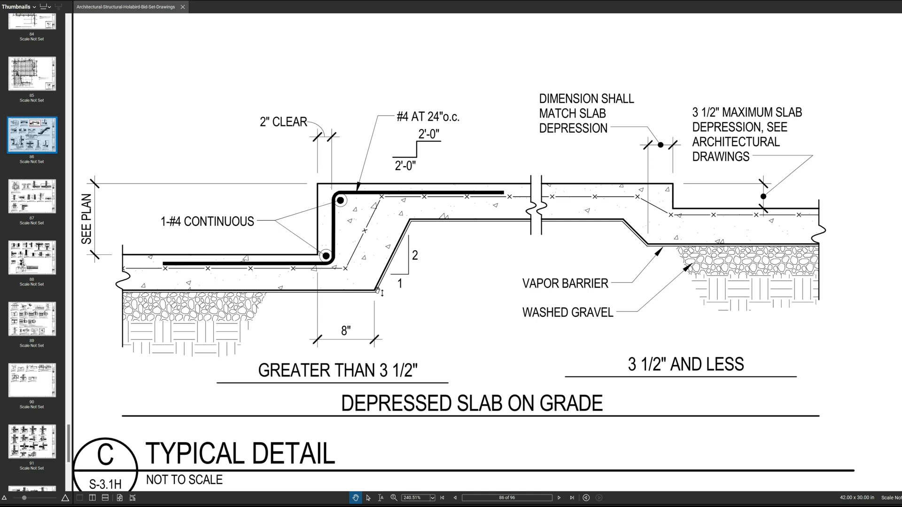
{"action": "mouse_move", "coordinate": [482, 200]}
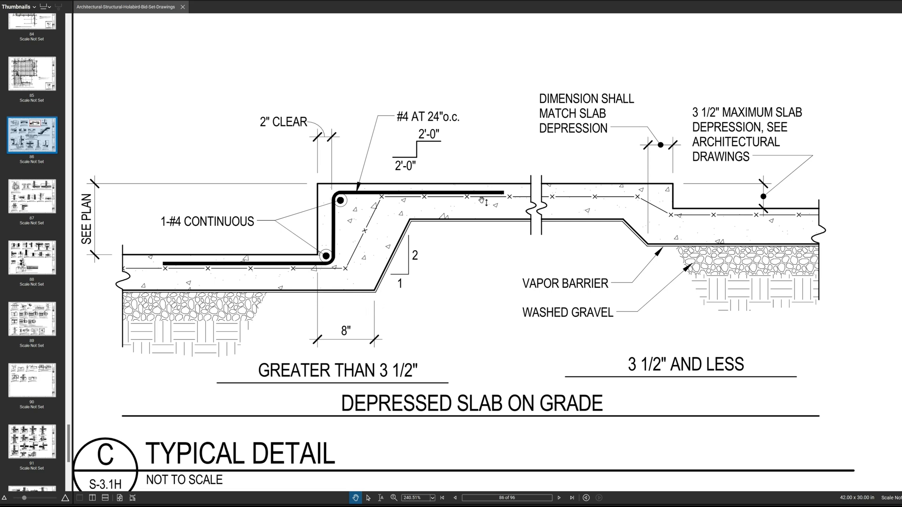
{"action": "mouse_move", "coordinate": [375, 300]}
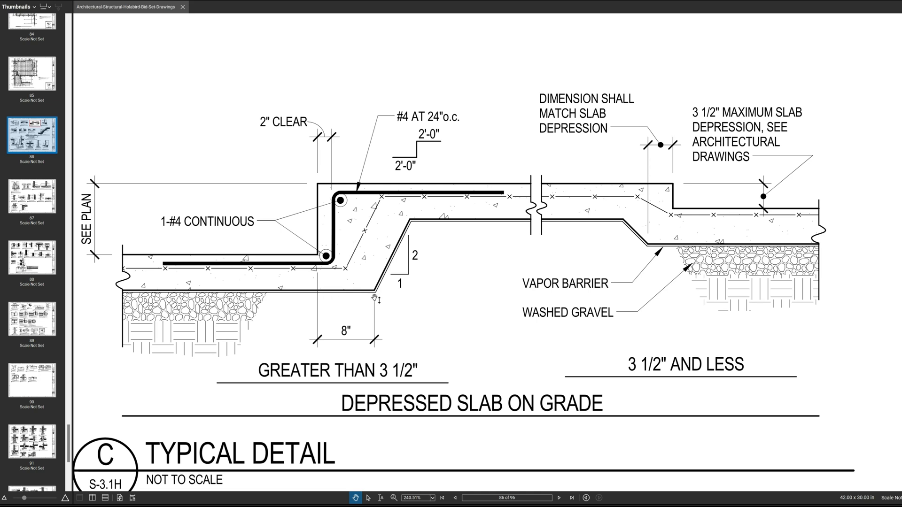
{"action": "mouse_move", "coordinate": [351, 207]}
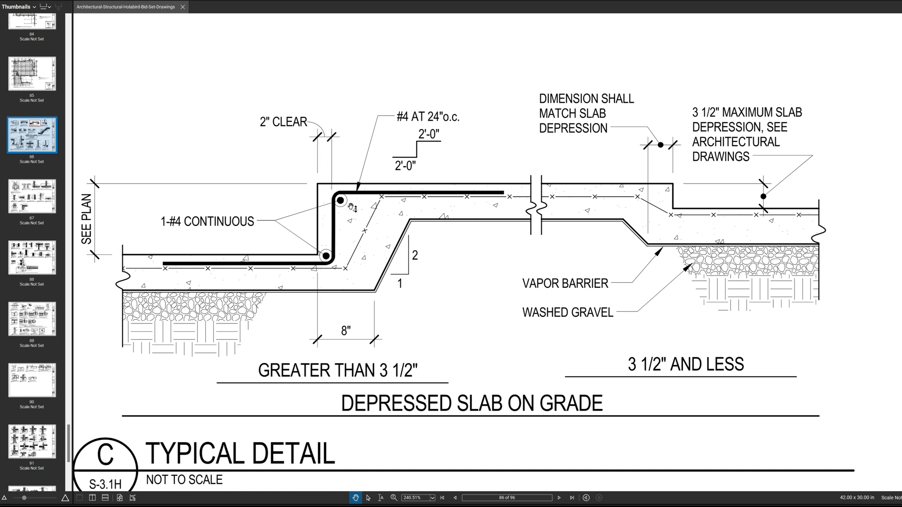
{"action": "mouse_move", "coordinate": [493, 202]}
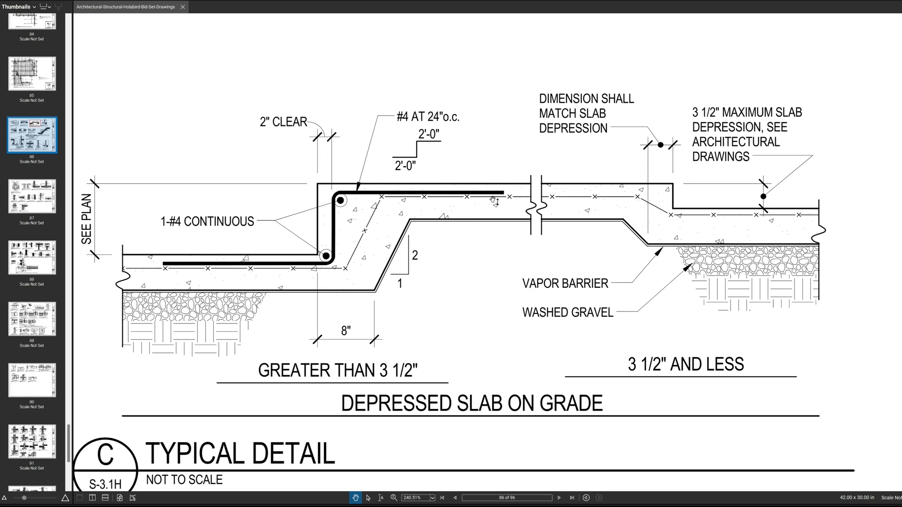
{"action": "mouse_move", "coordinate": [400, 129]}
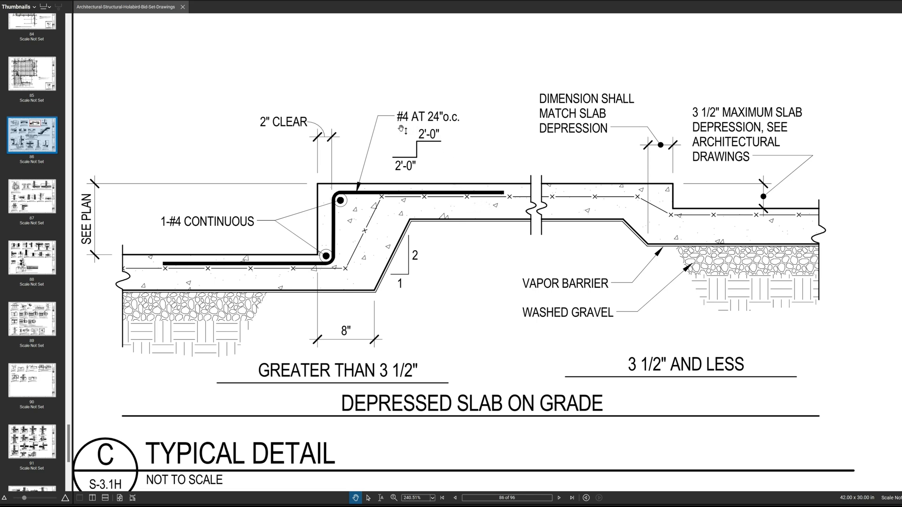
{"action": "mouse_move", "coordinate": [446, 189]}
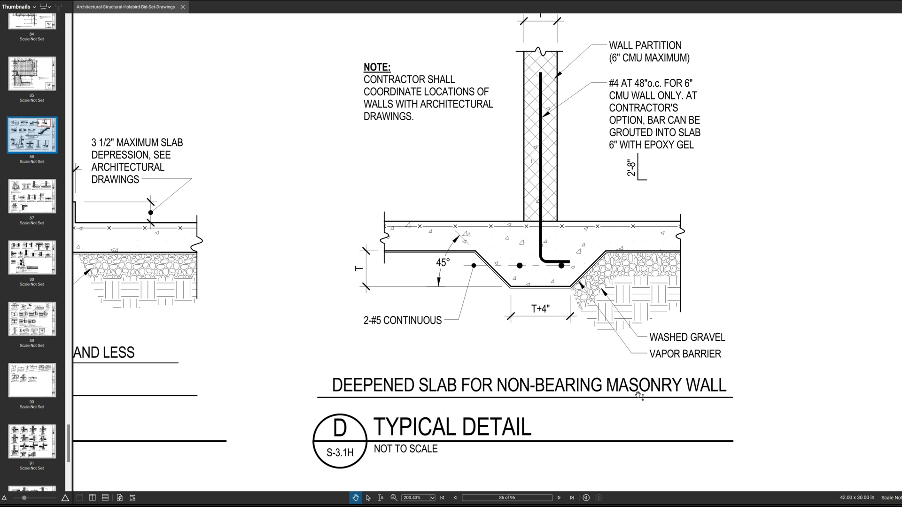
{"action": "scroll", "scroll_direction": "down", "scroll_amount": 3}
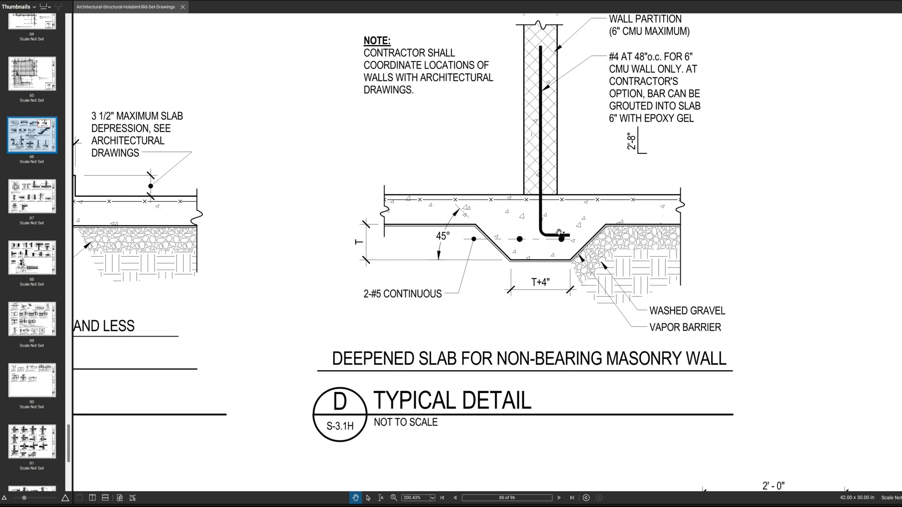
{"action": "scroll", "scroll_direction": "down", "scroll_amount": 3}
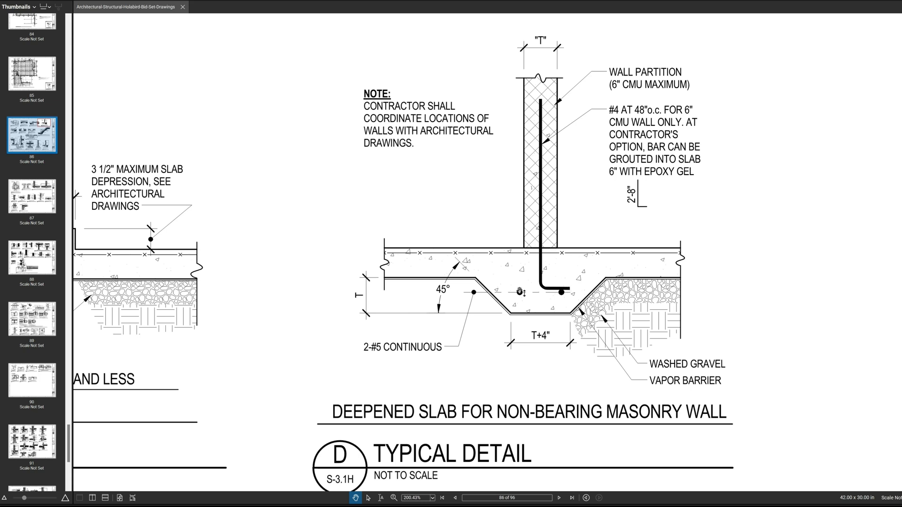